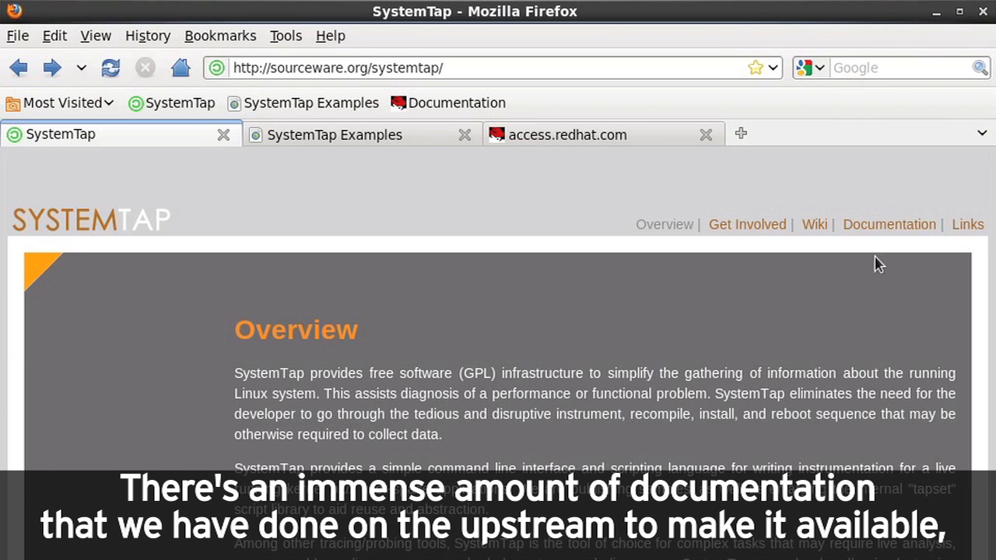
Go from SystemTap Documentation to the Examples index page listing all example scripts
left_click(889, 224)
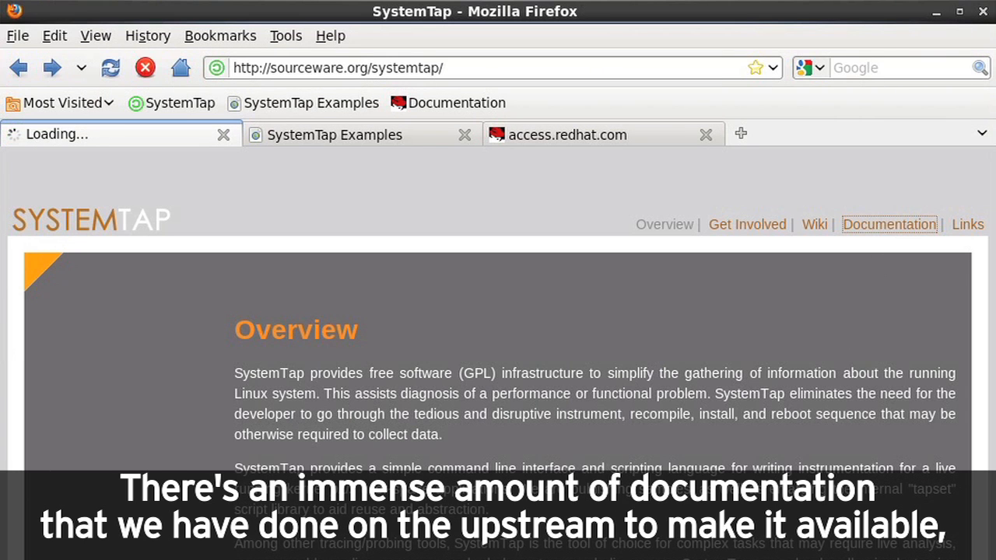
left_click(889, 224)
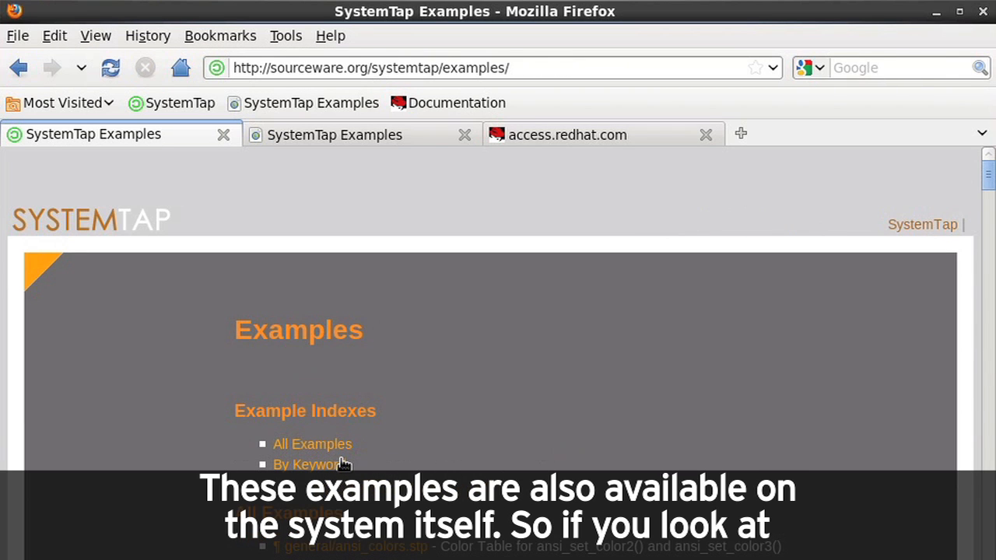
left_click(334, 134)
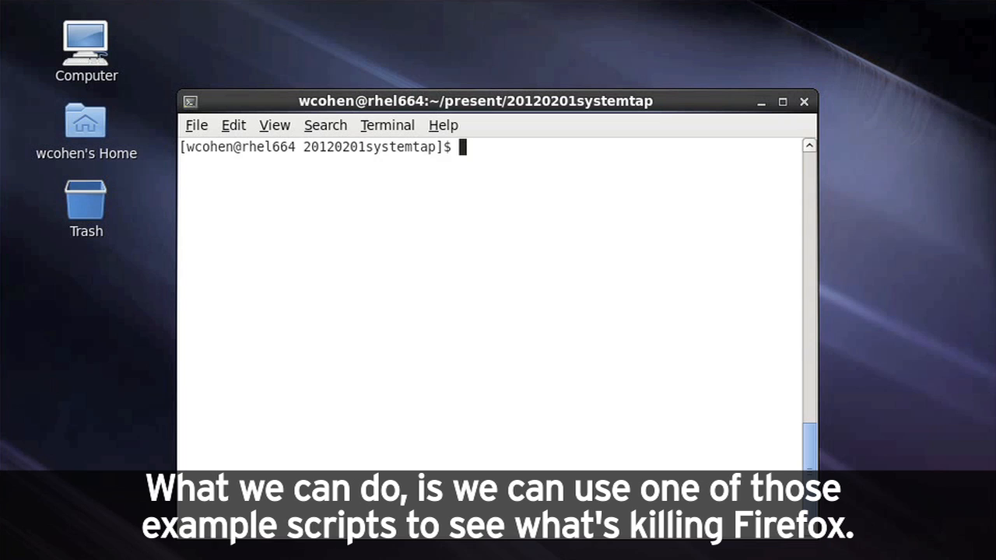
Show the sigkill.stp script and highlight its probe signal.send line
key("ctrl+r")
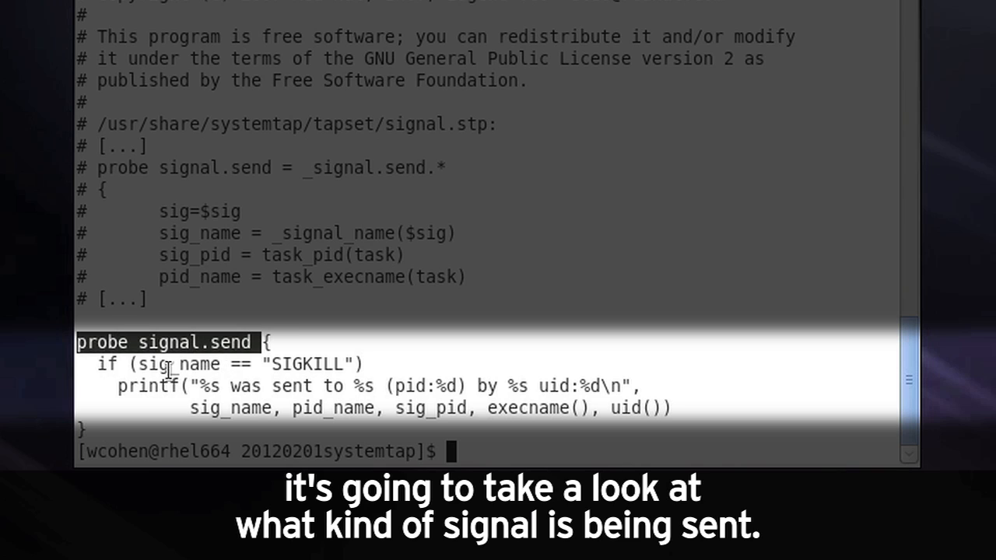
double_click(171, 363)
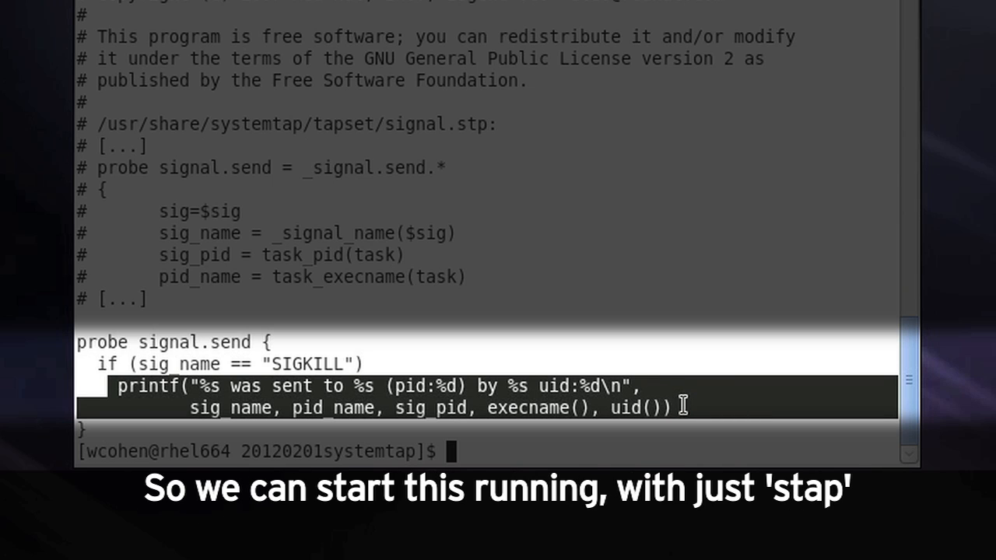
Run sigkill.stp with stap, catching killall sending SIGKILL to firefox, then stop it
type("more /usr/share/doc/systemtap-1.6/examples/process/sigkill.stp")
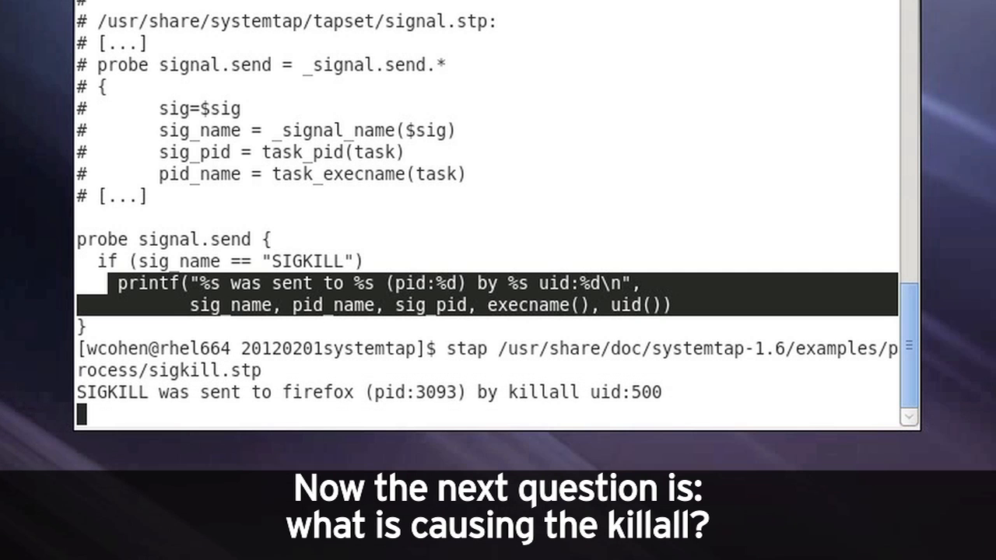
key("ctrl+c")
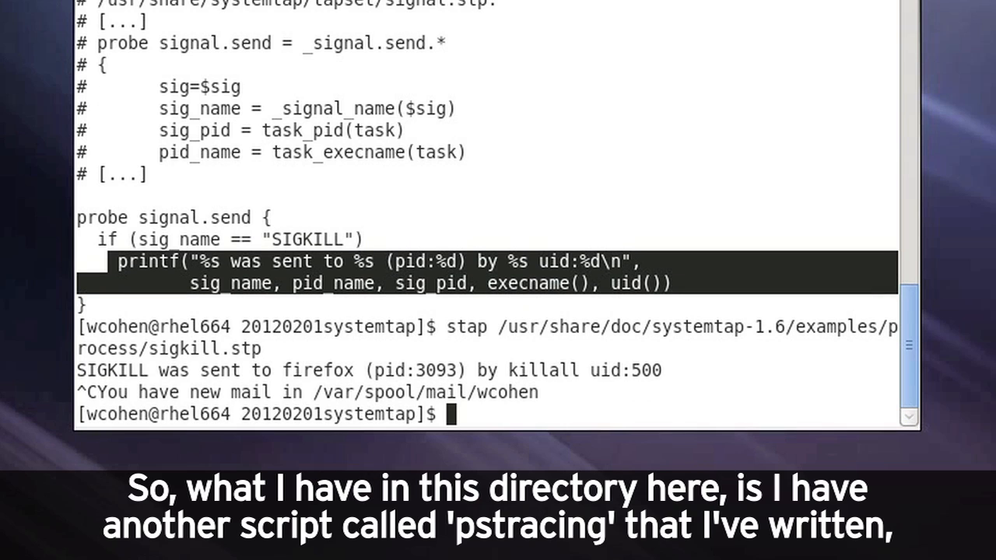
Show pstracing.stp with more, highlighting the @1 argument and the traceback printf line
type("more pstracing.stp")
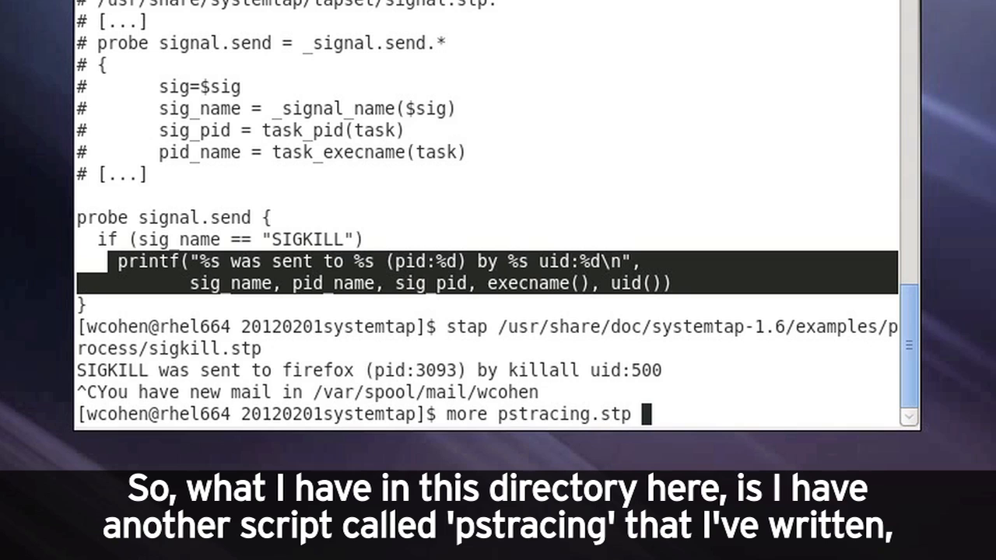
key("Return")
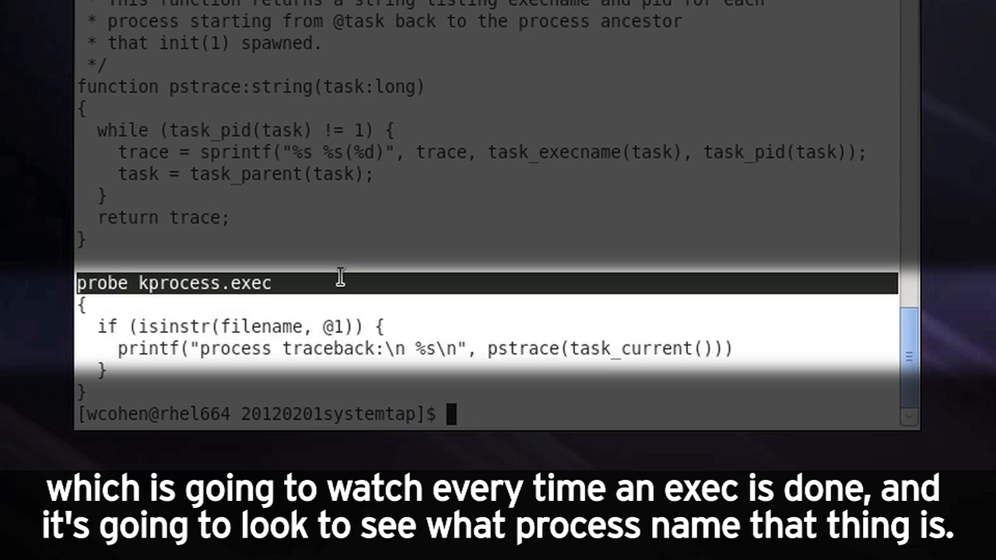
mouse_move(250, 344)
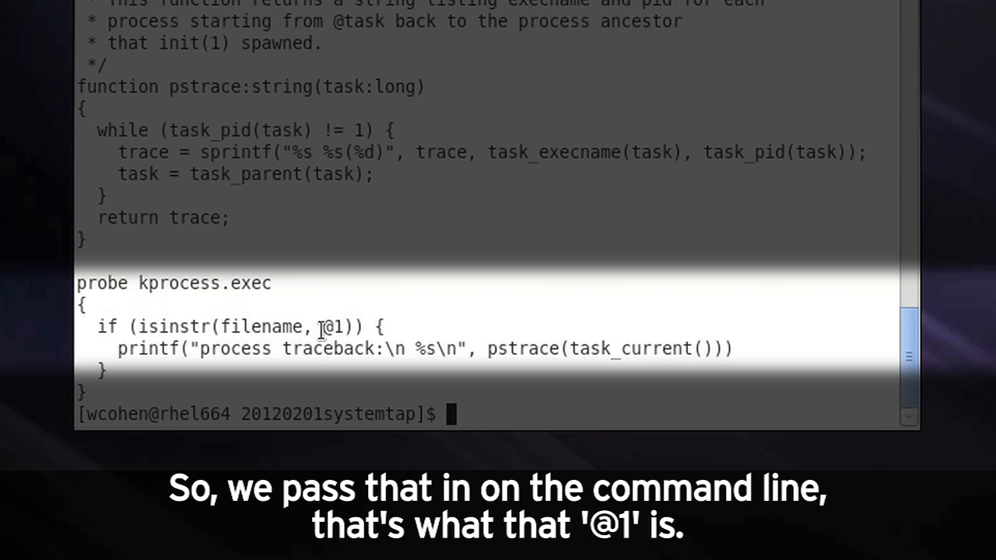
double_click(334, 326)
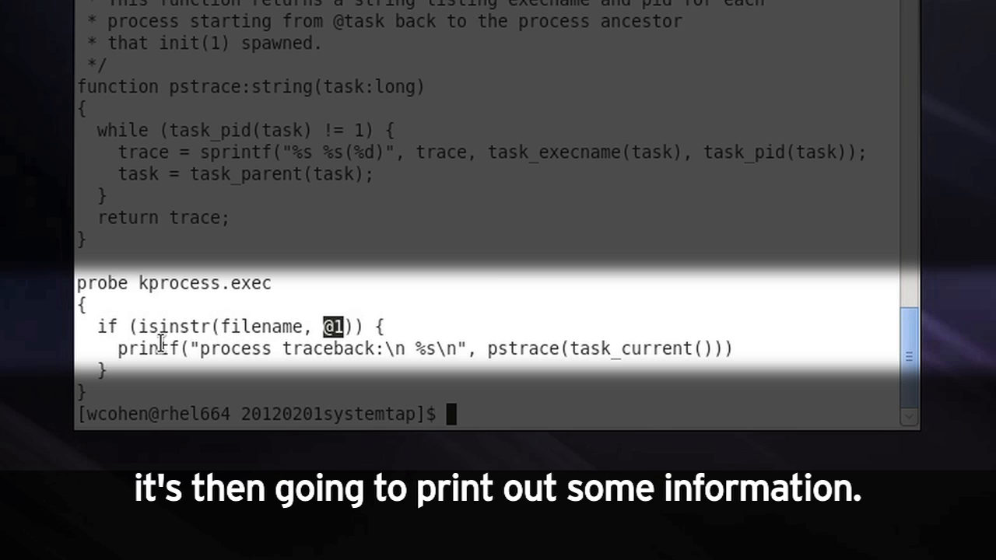
double_click(206, 348)
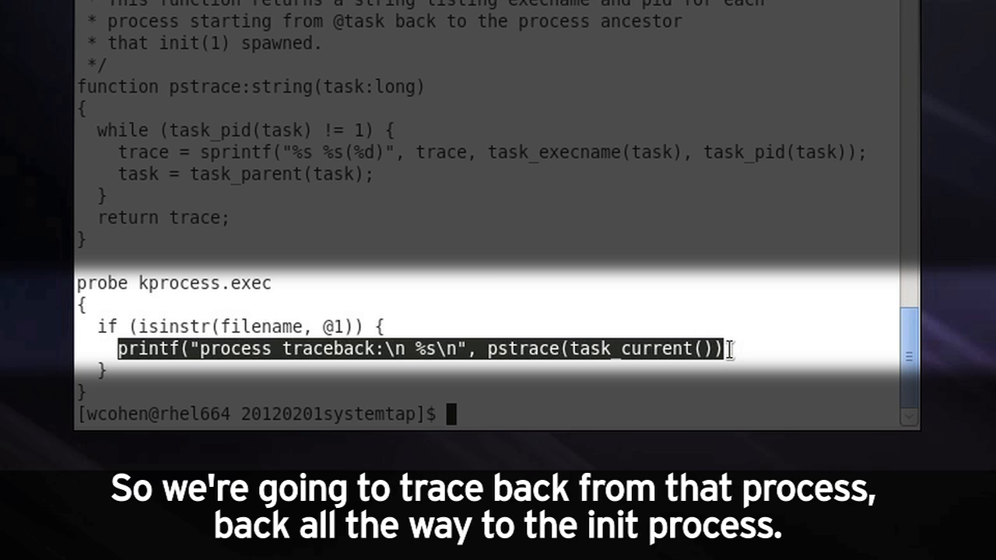
mouse_move(745, 334)
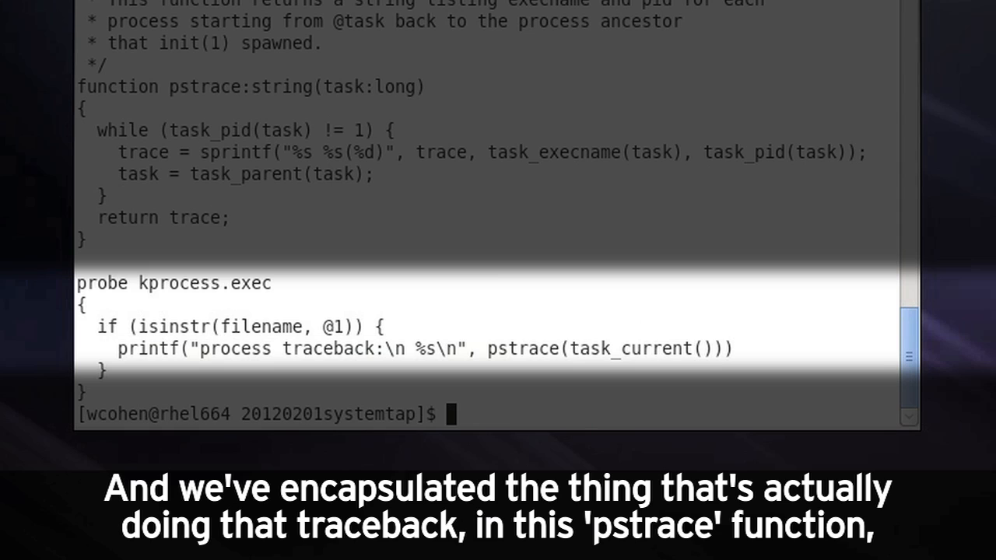
left_click_drag(489, 348, 660, 348)
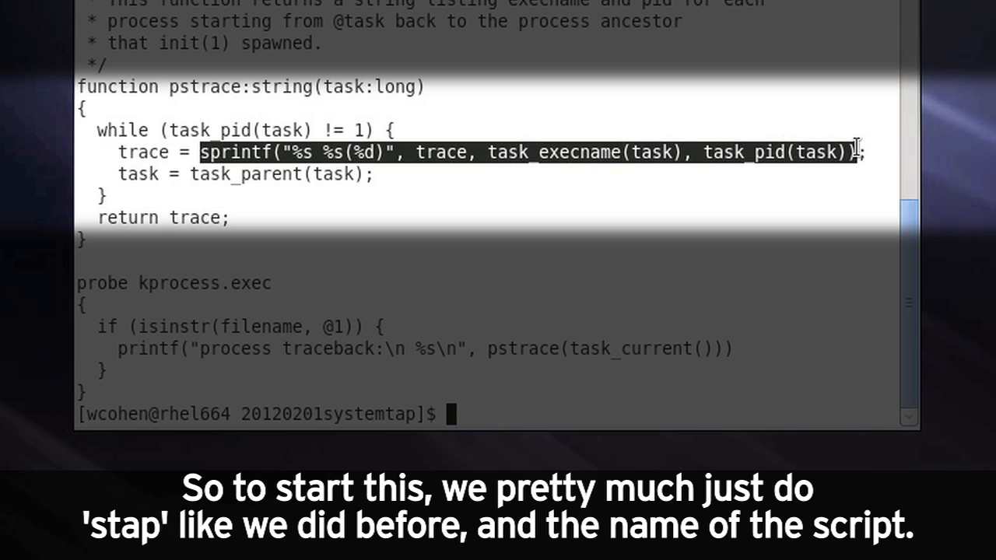
Enter the pstracing.stp command with killall as the watched process name
type("more pstracing.stp")
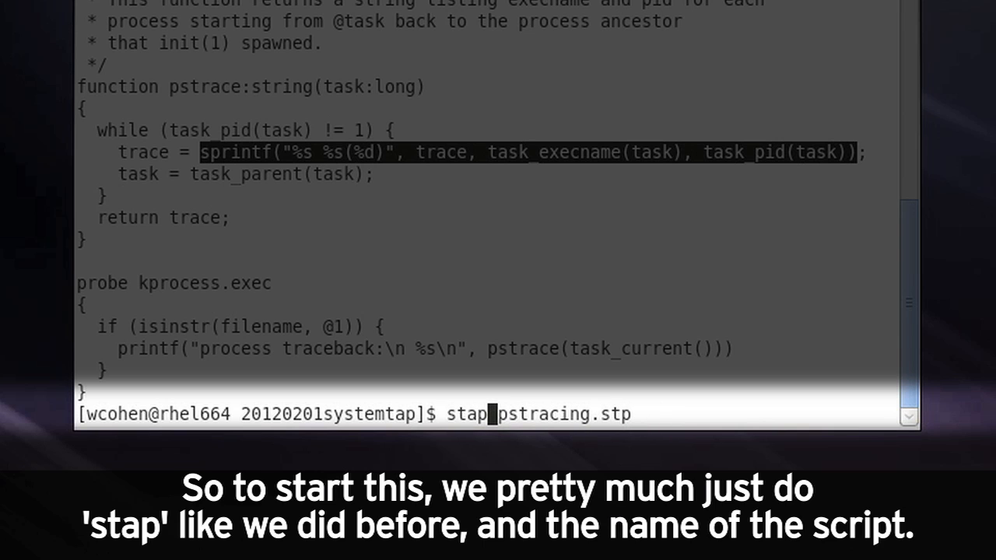
type("k")
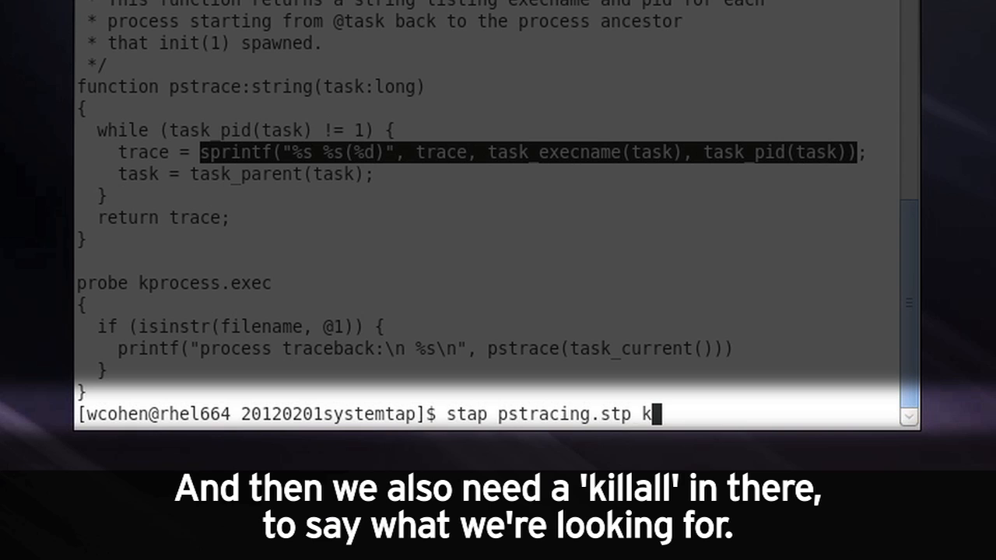
type("illall")
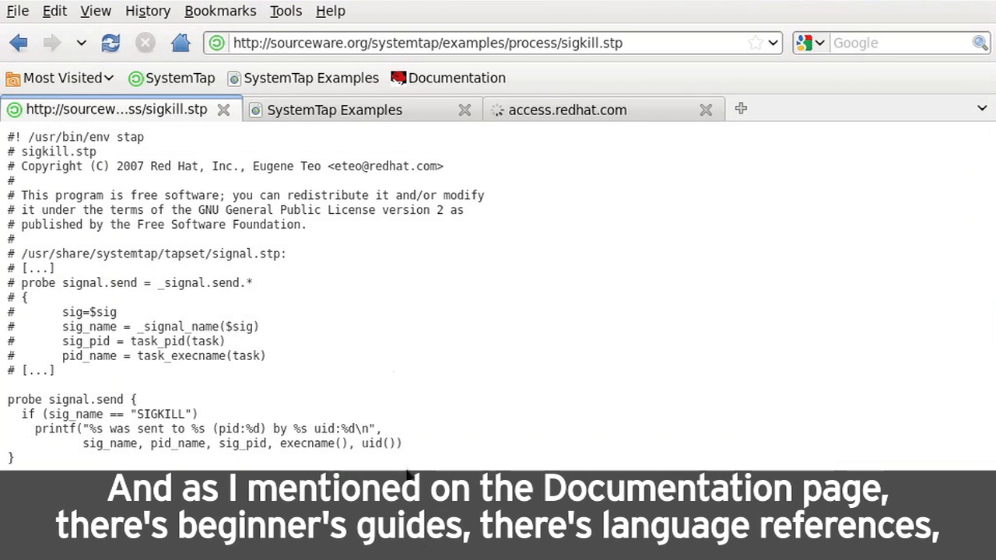
Scroll the Documentation page to the Tutorial, Beginner's Guide and Language Reference links
left_click(110, 43)
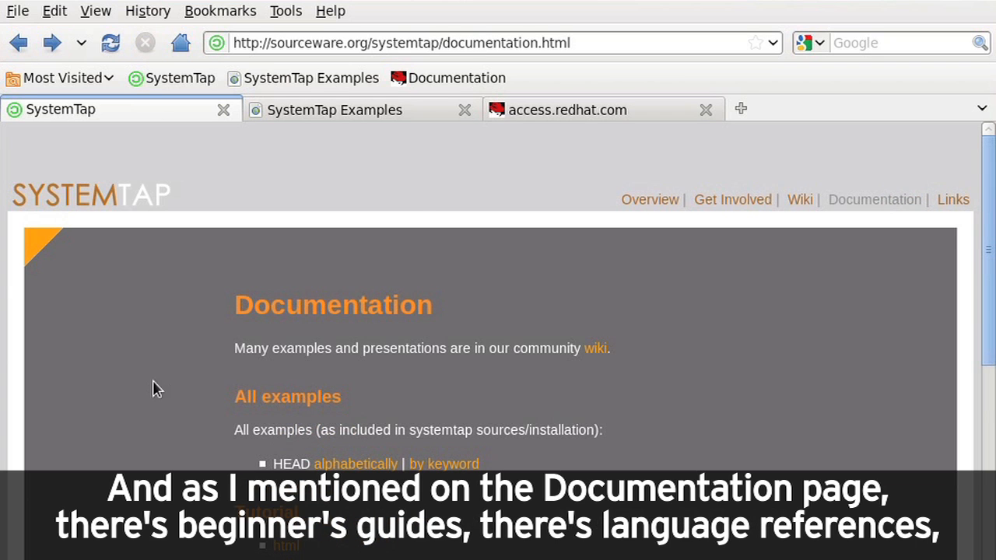
scroll("down", 3)
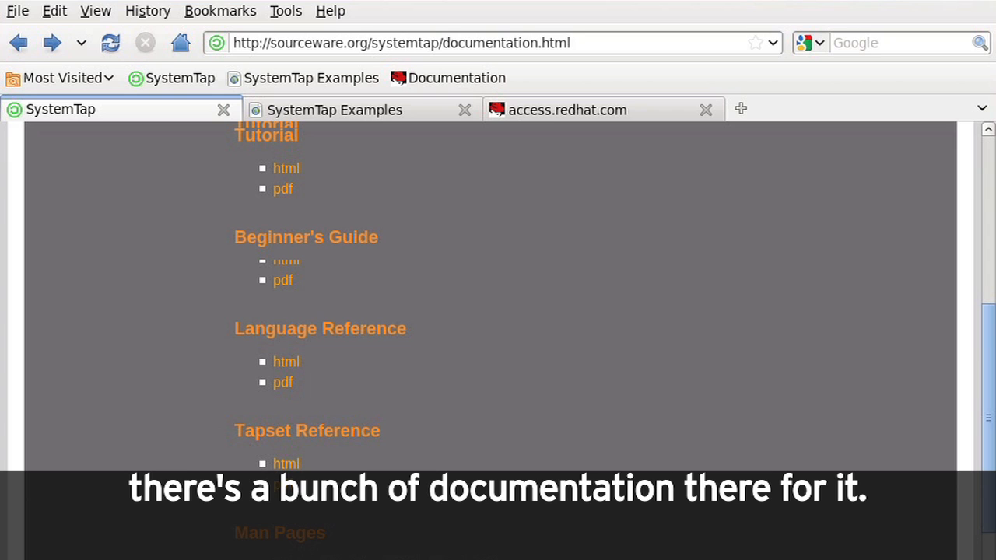
left_click(335, 109)
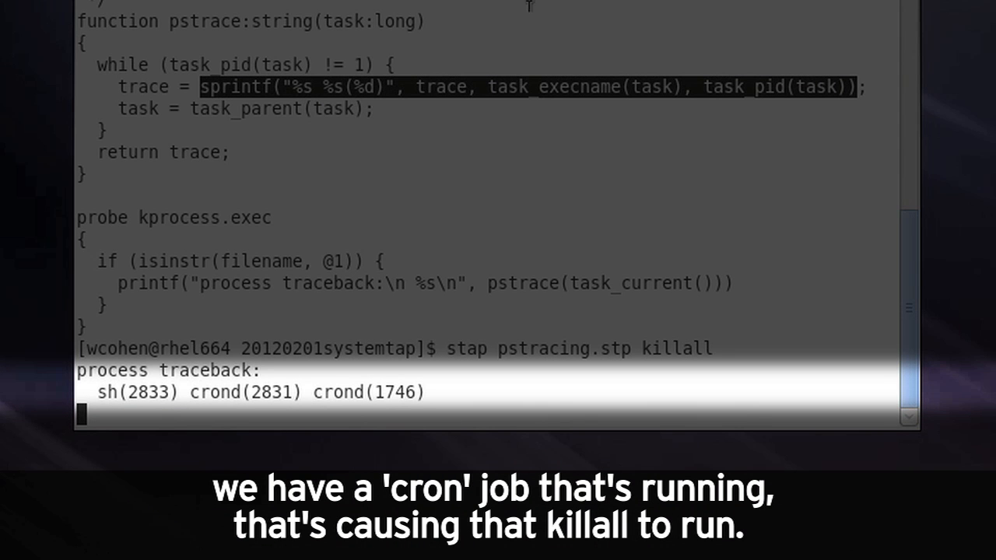
Run the killall pstracing trace showing crond as the launcher, stop it, and enter crontab -e
left_click(449, 134)
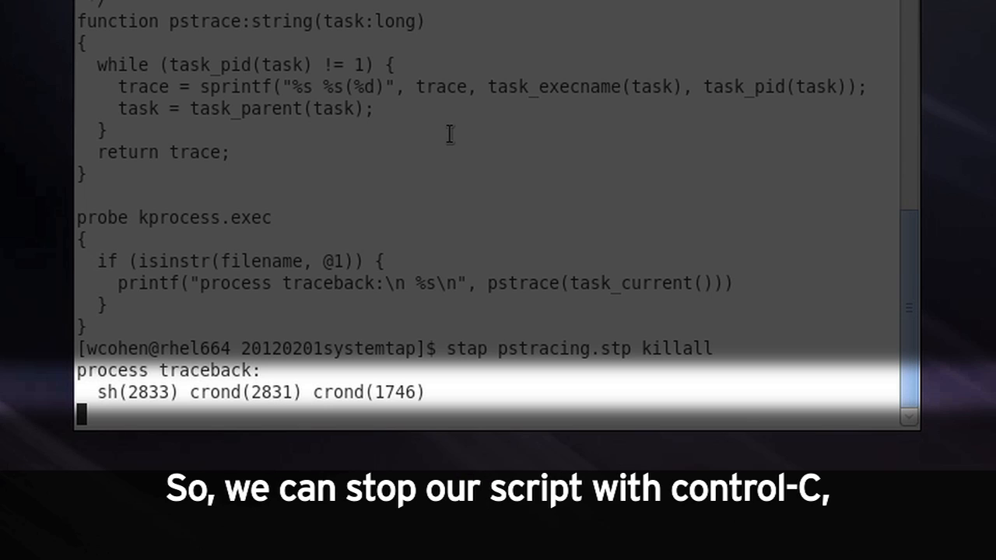
key("ctrl+c")
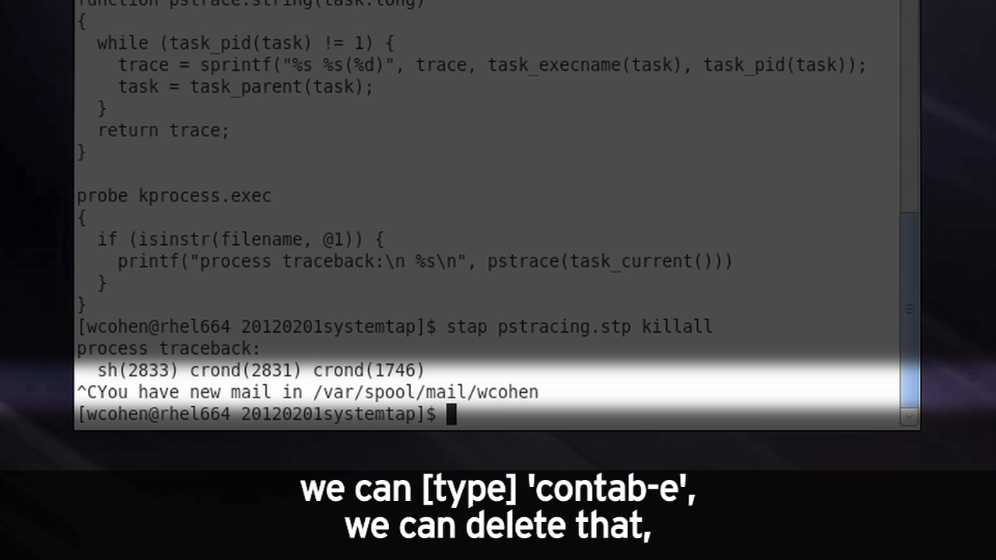
type("crontab -e")
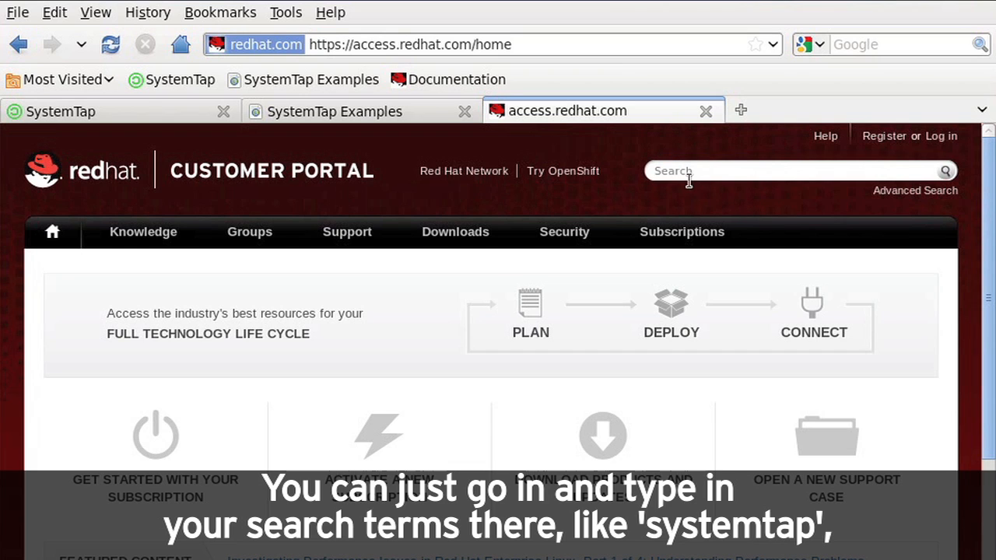
Search the Red Hat Customer Portal for 'systemtap', returning 126 results
type("s")
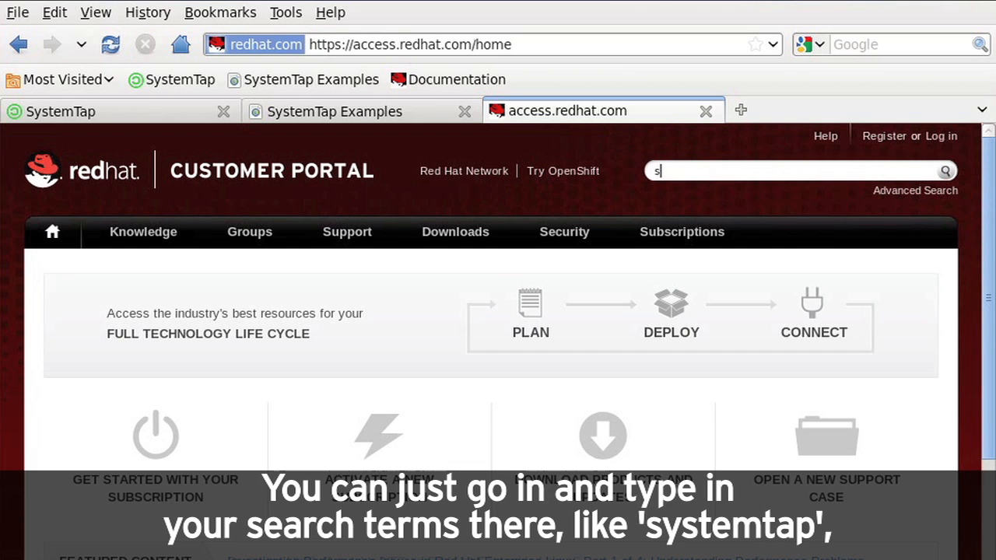
type("ystemt")
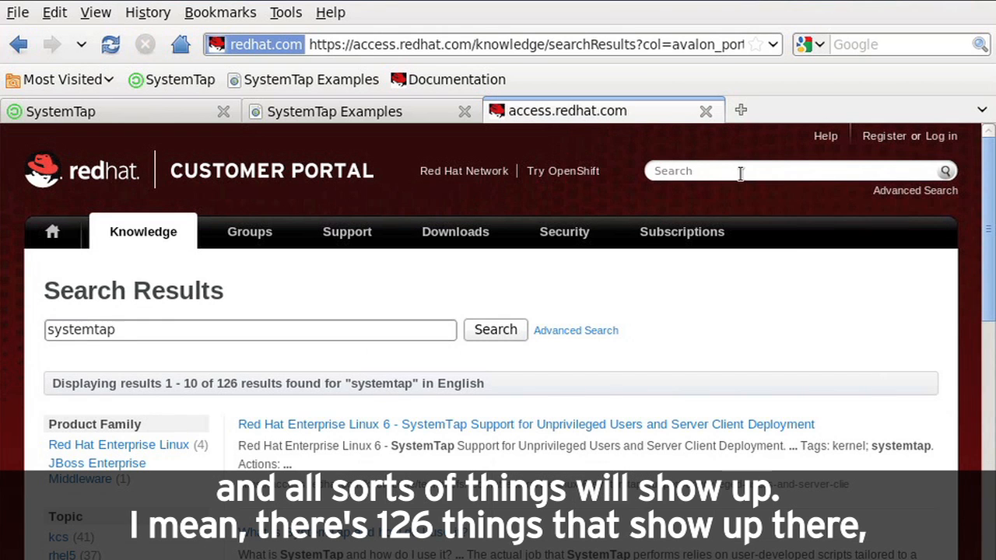
left_click(682, 231)
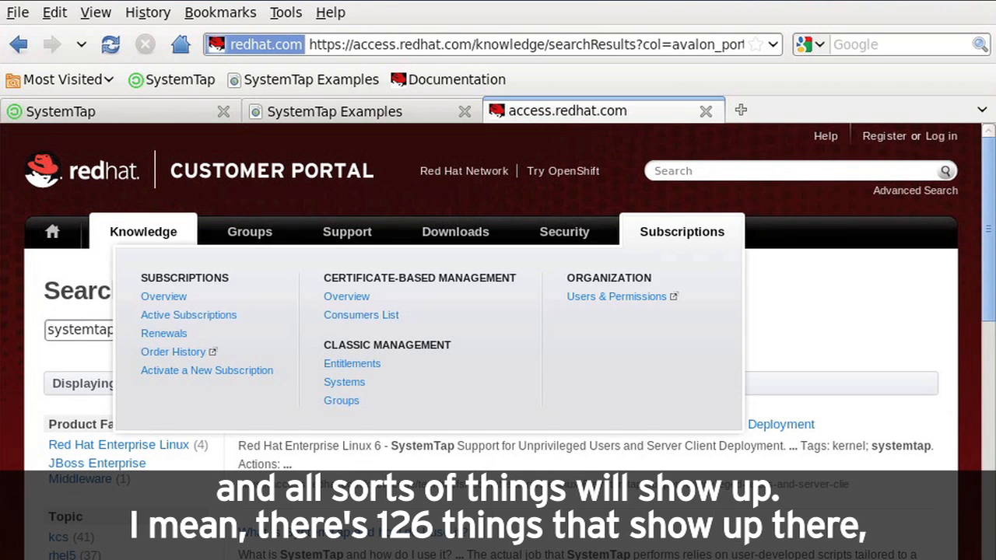